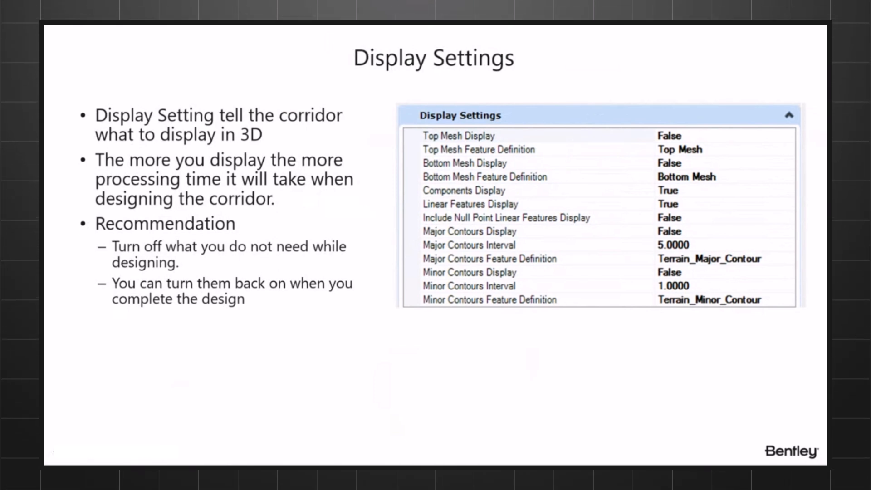
mouse_move(392, 343)
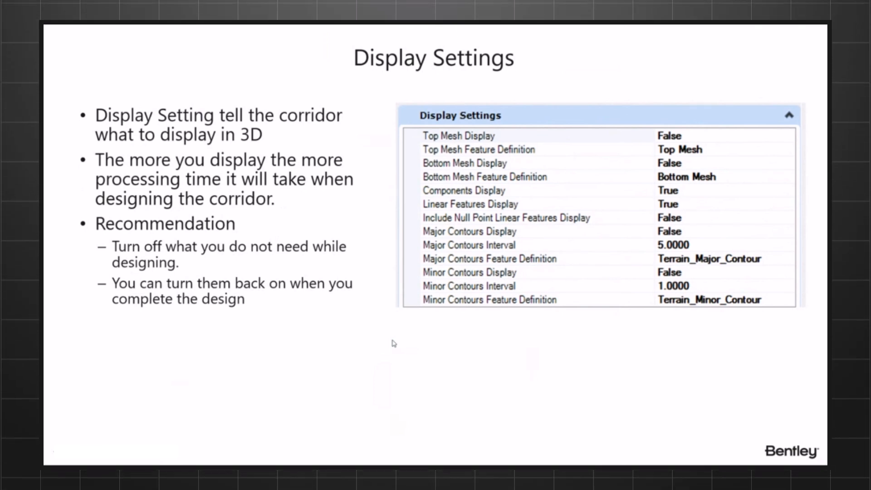
mouse_move(394, 305)
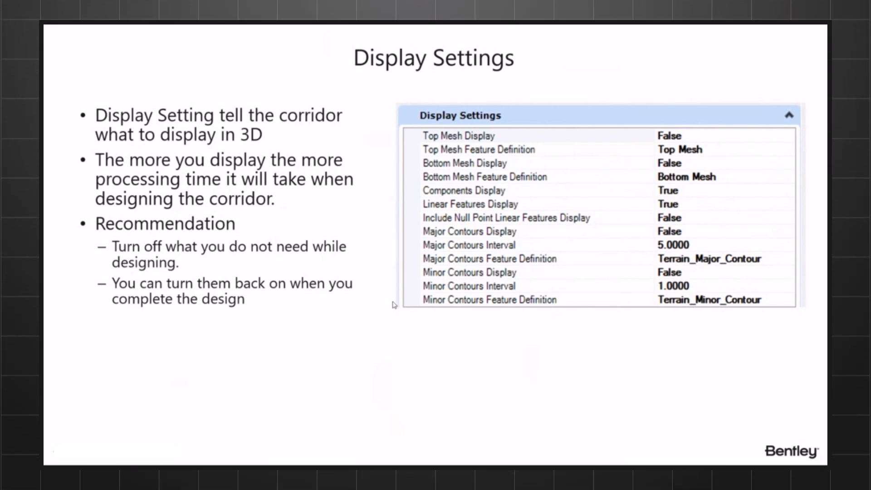
mouse_move(382, 301)
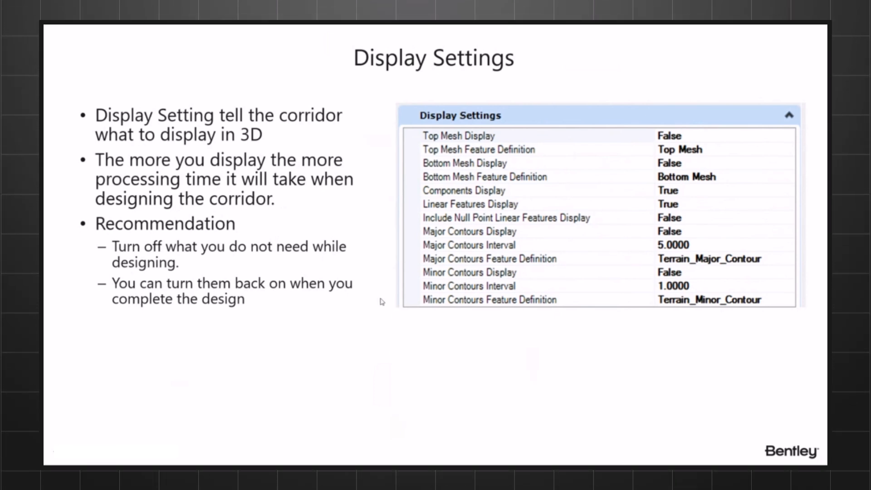
mouse_move(248, 308)
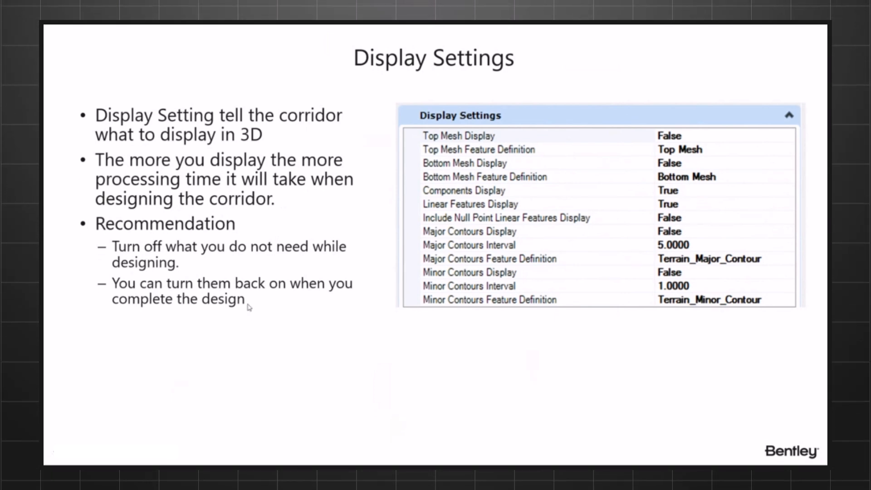
mouse_move(141, 319)
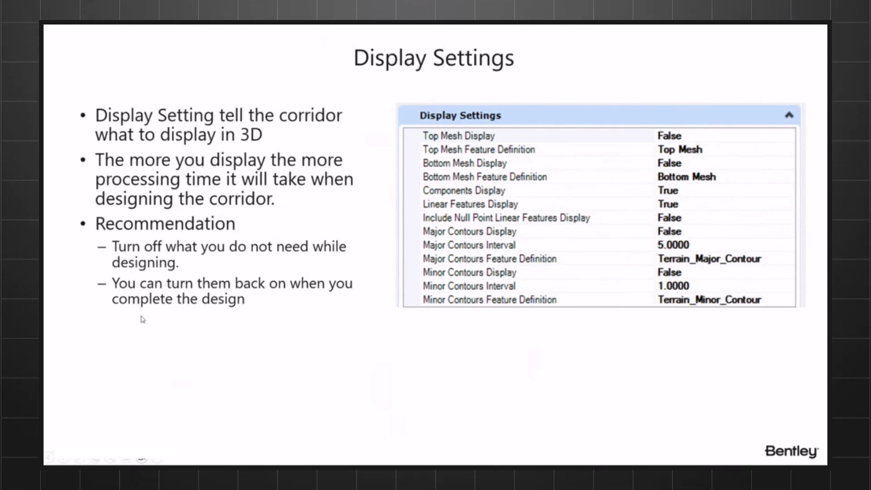